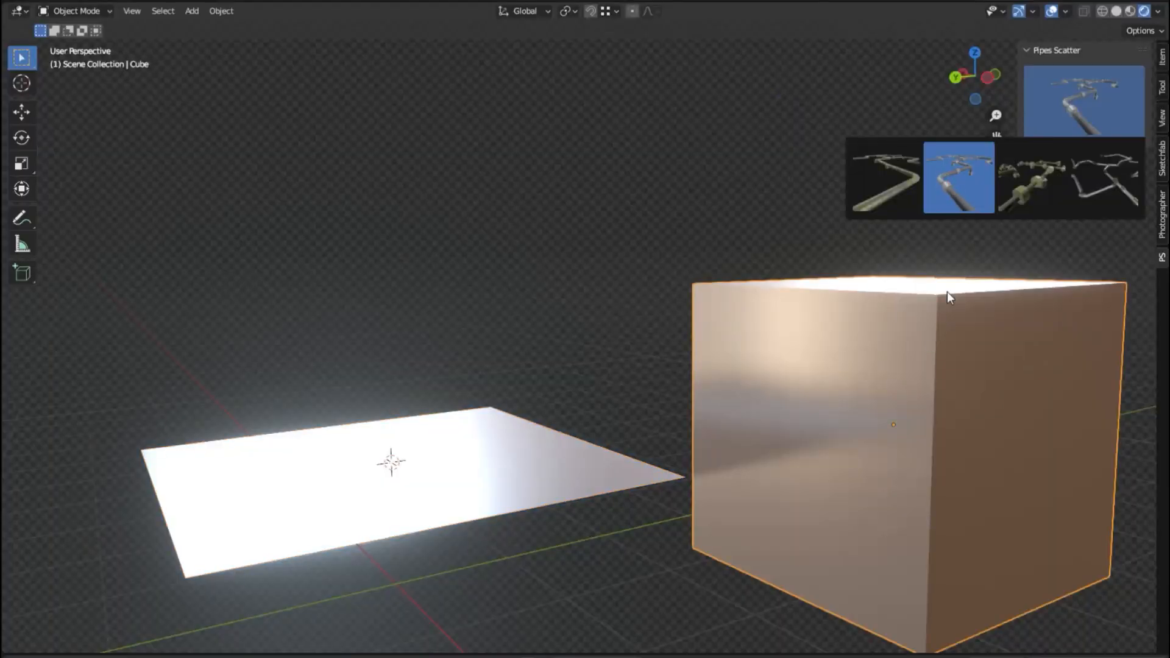
Scatter a rusty pipe style over the plane and cube, with scale 3.46 and seed -75.
click(959, 177)
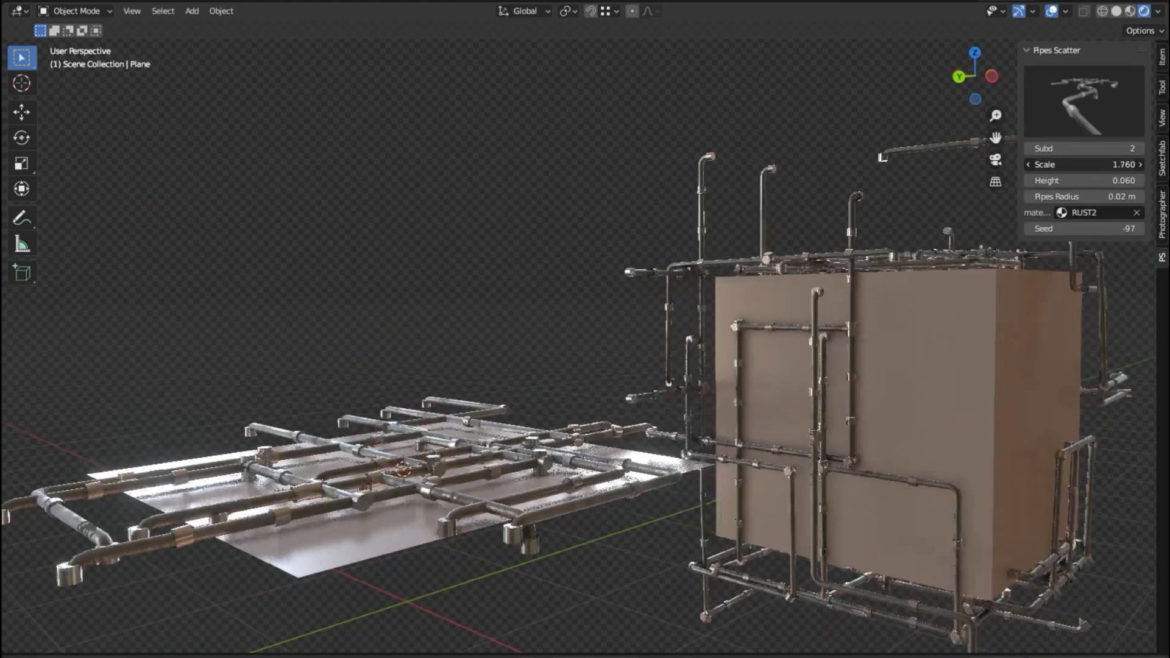
drag(1082, 164, 1119, 164)
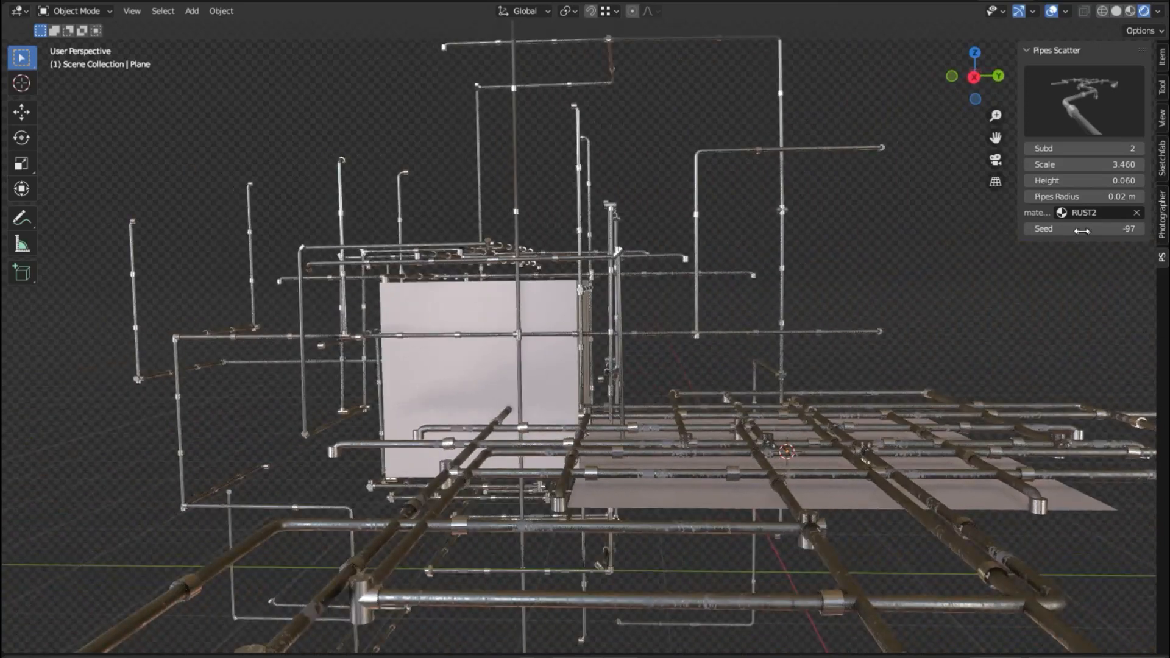
drag(1082, 228, 1111, 229)
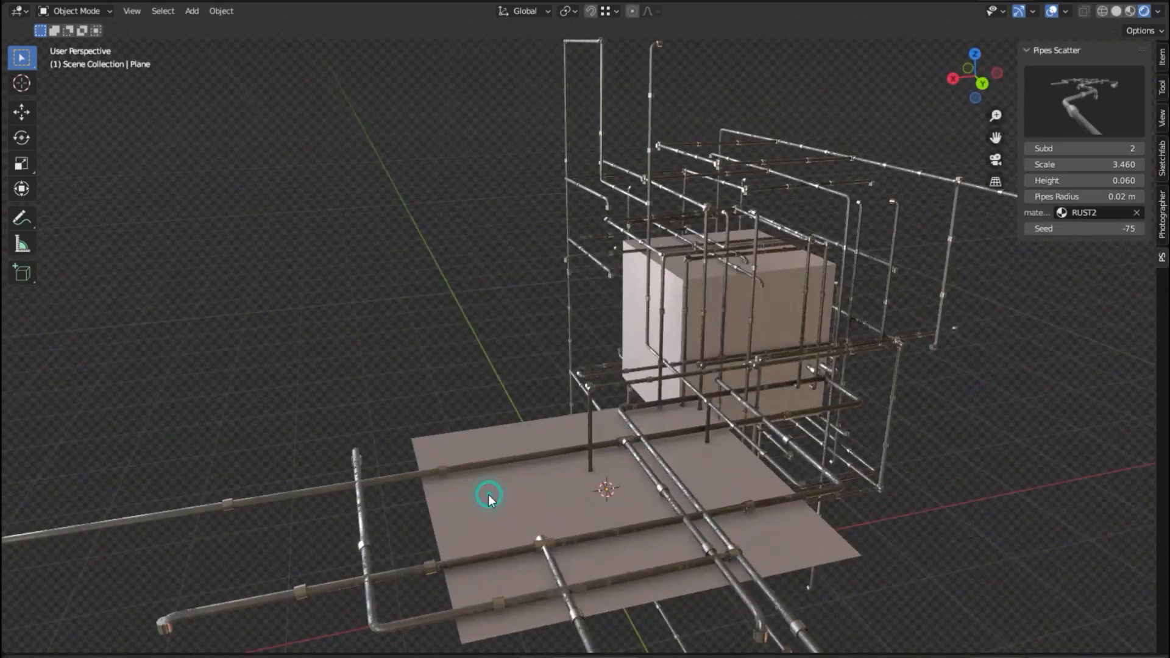
Extrude the plane and place duplicates of the pipe-covered cube around the scene.
key(Tab)
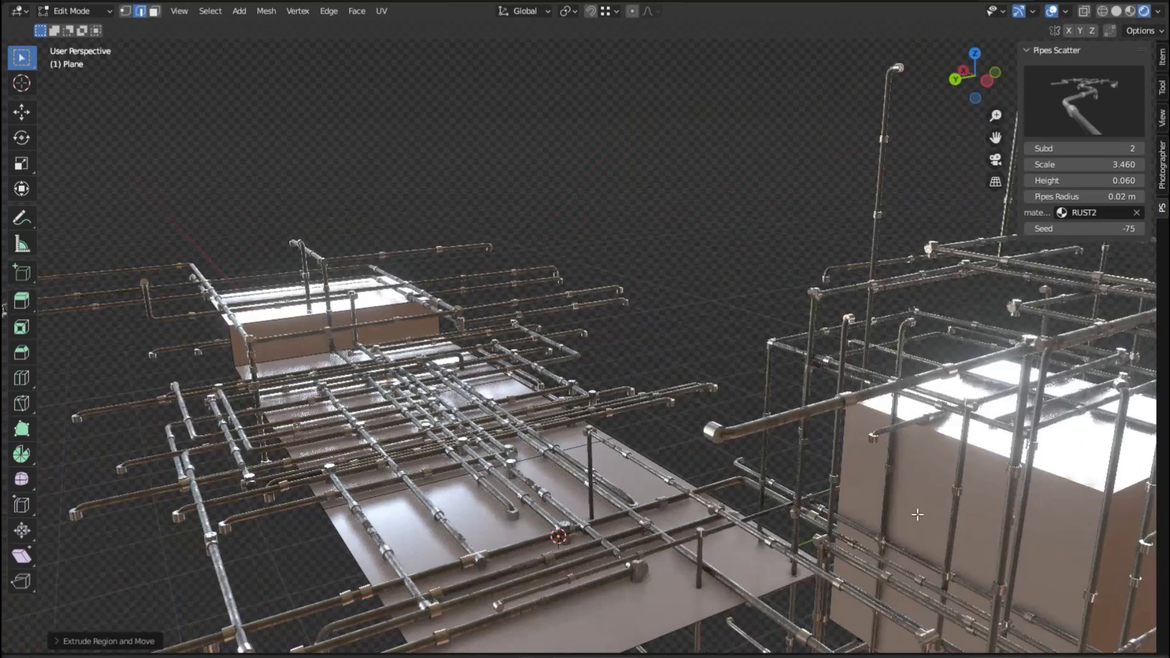
key(Tab)
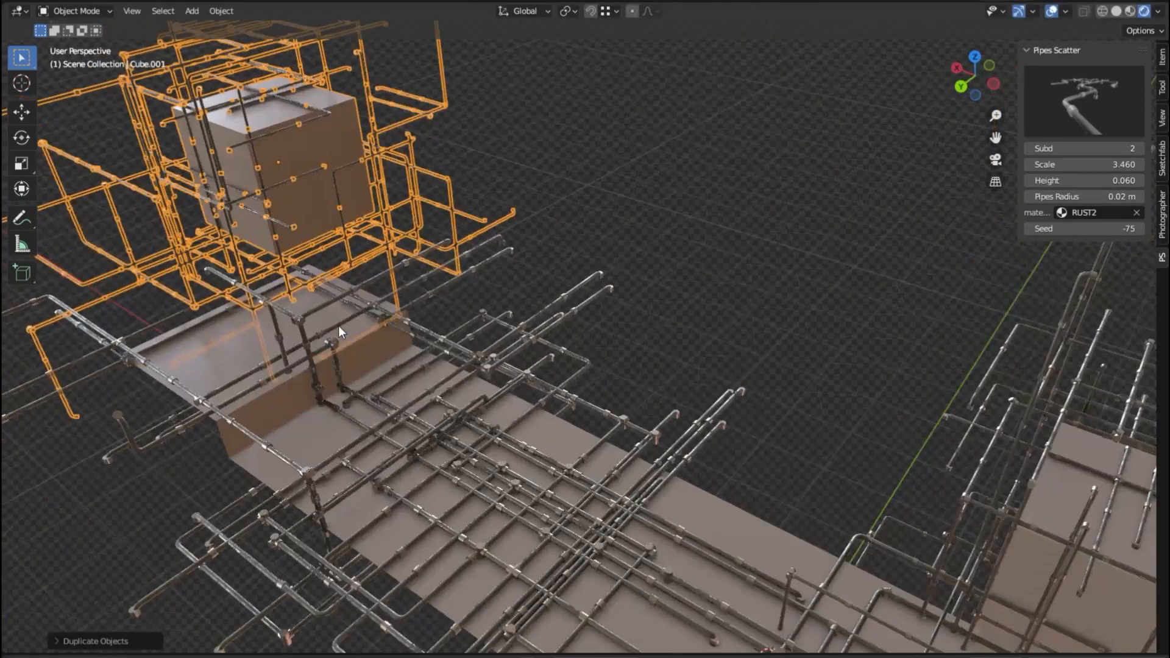
drag(339, 332, 625, 202)
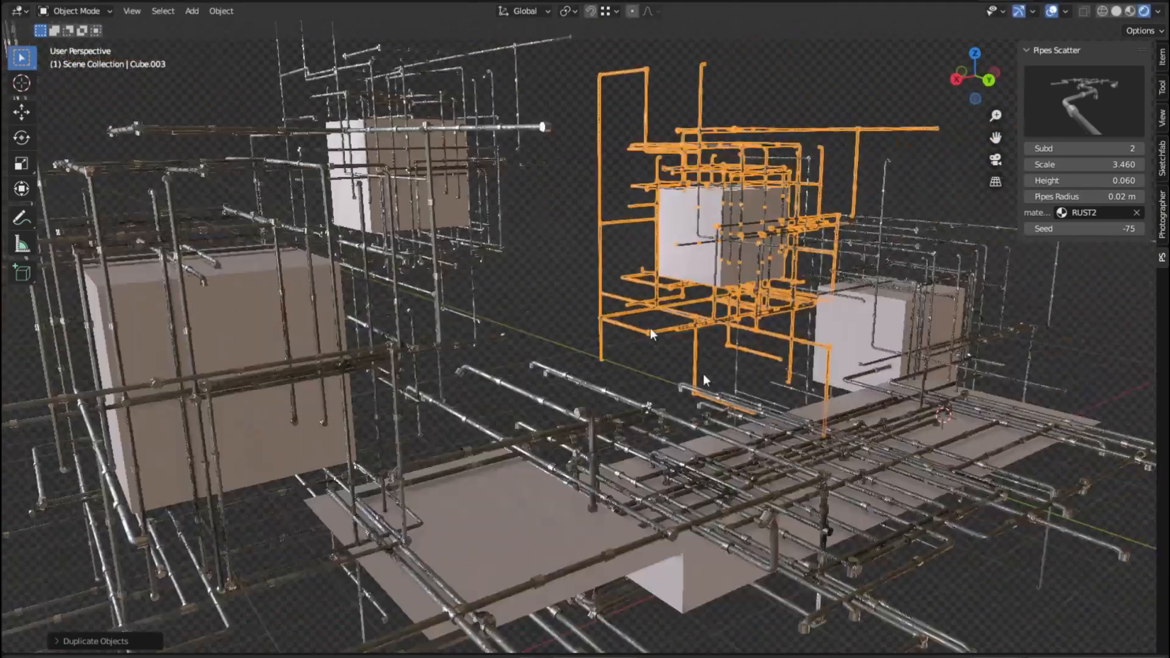
drag(649, 335, 608, 356)
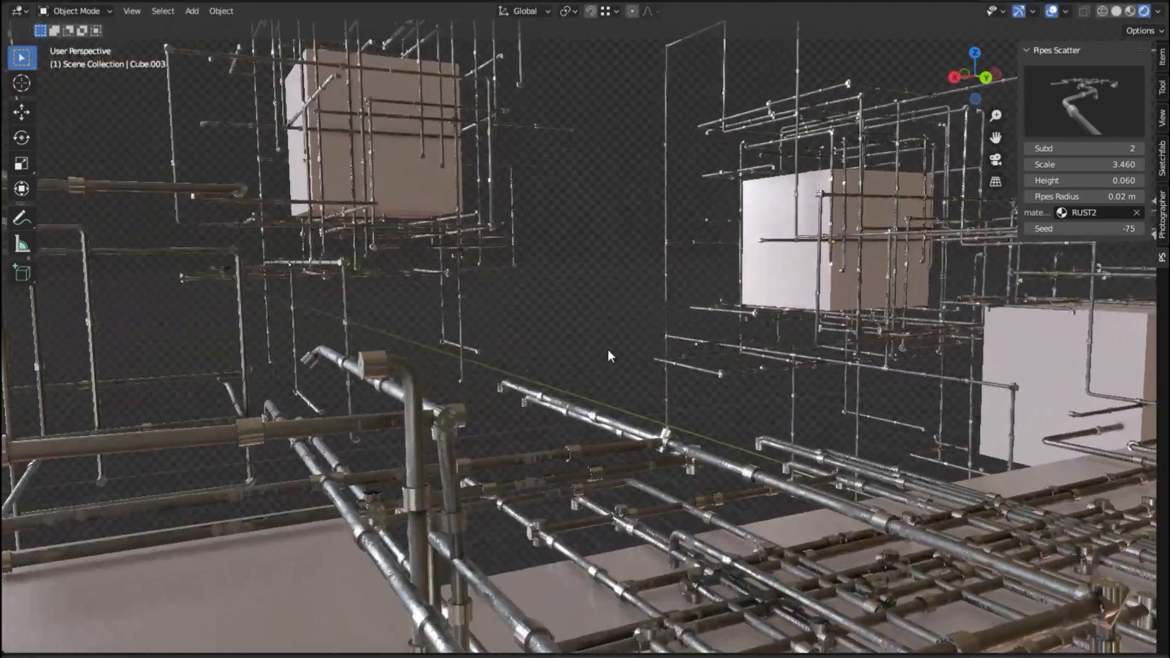
drag(608, 355, 672, 388)
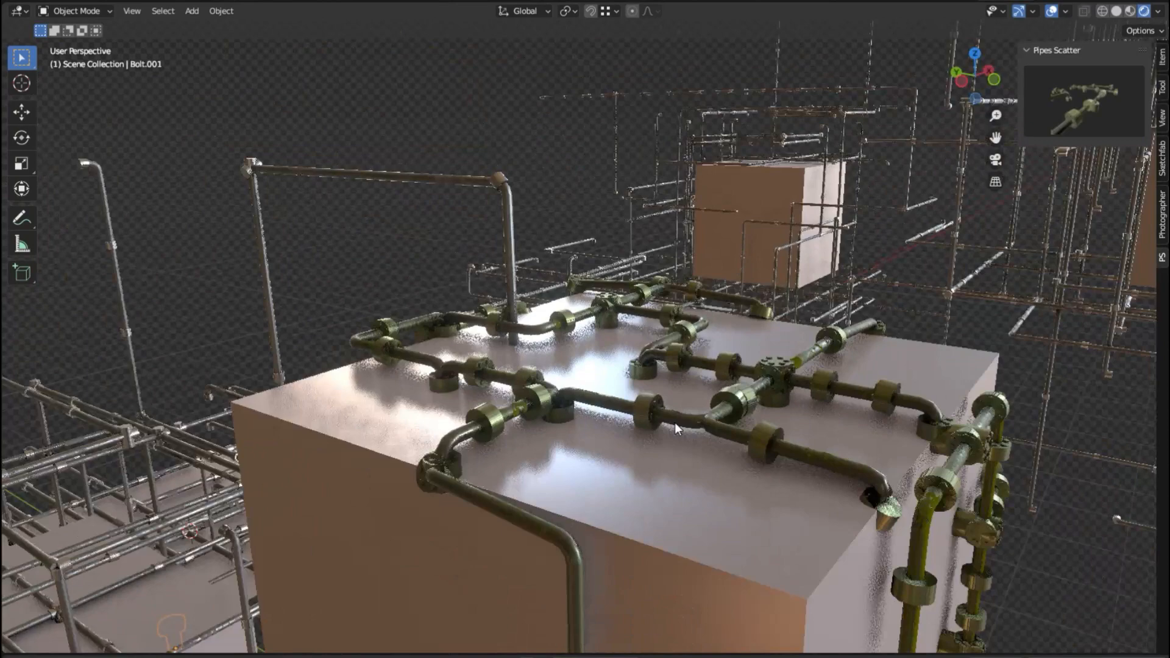
Inspect the bolted RUST4 pipes (scale 2.4, height 0.09) and pick the fourth pipe preset.
drag(671, 426, 388, 283)
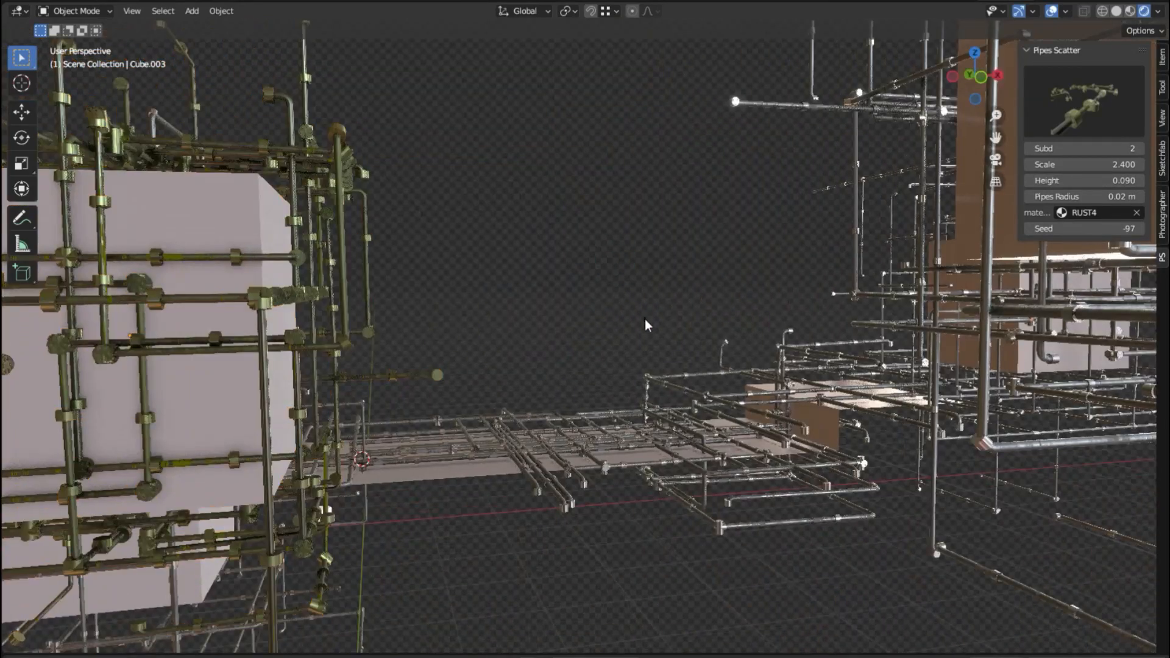
drag(645, 324, 422, 257)
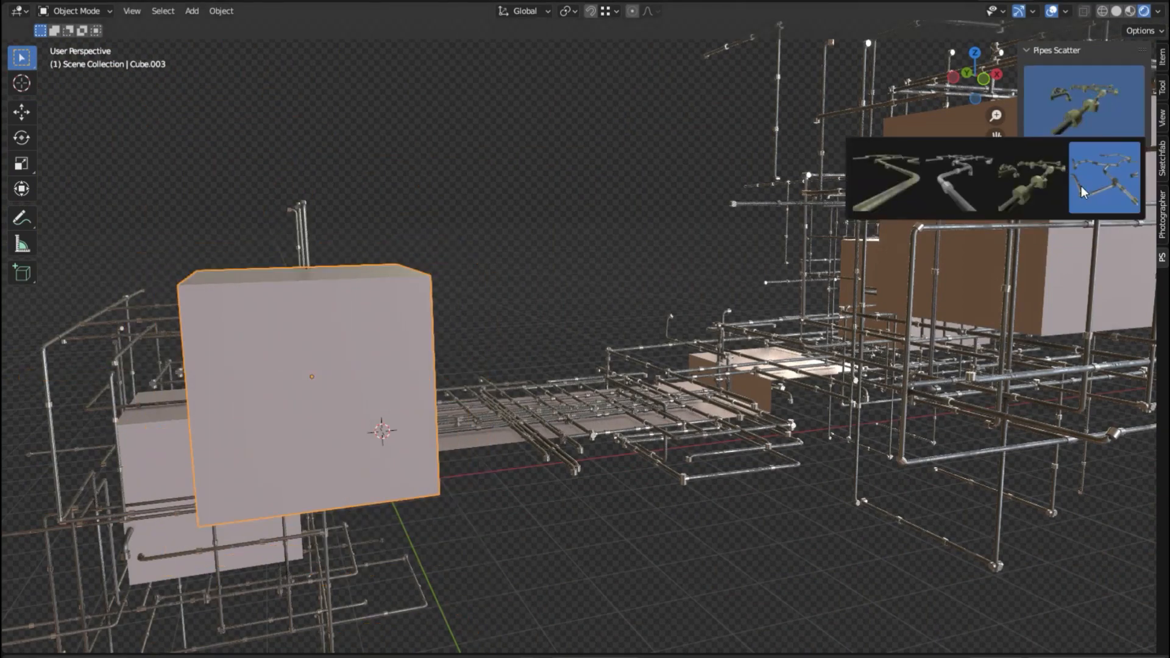
click(1106, 177)
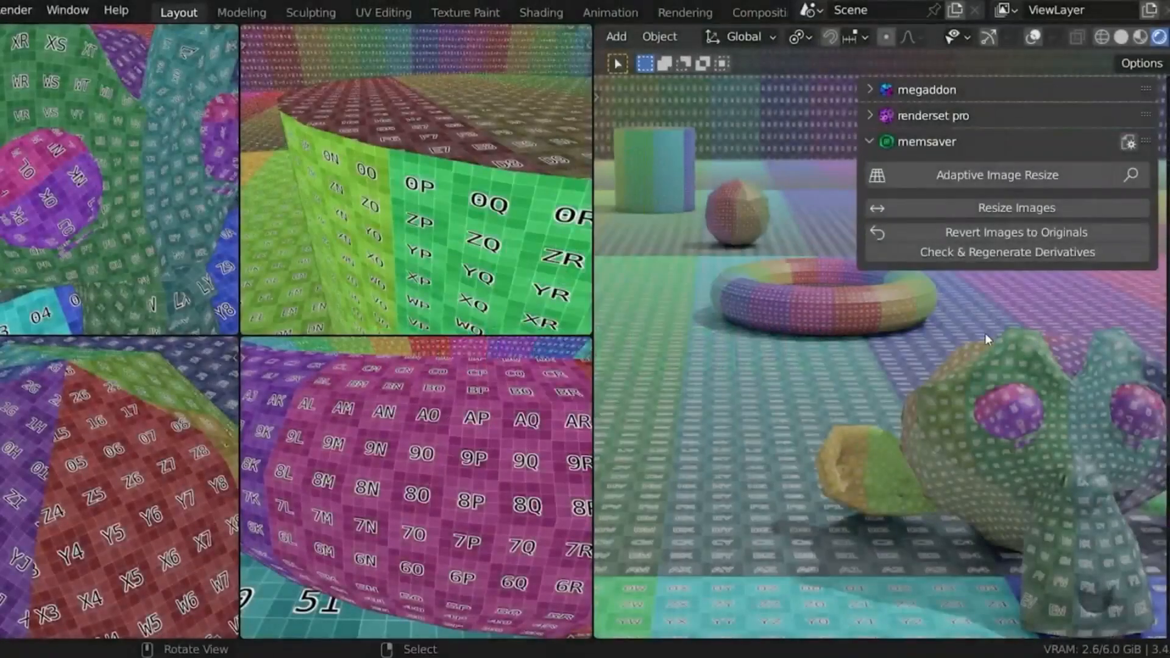
Resize the scene textures adaptively by camera distance, then to a fixed 512 size.
click(995, 174)
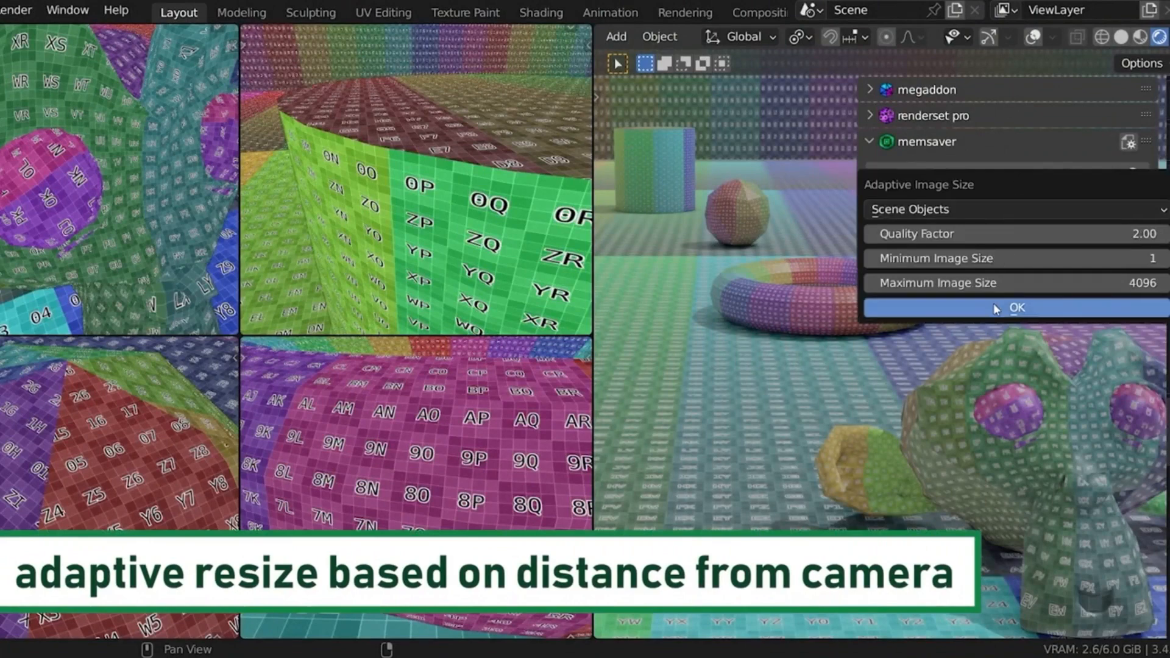
click(1016, 308)
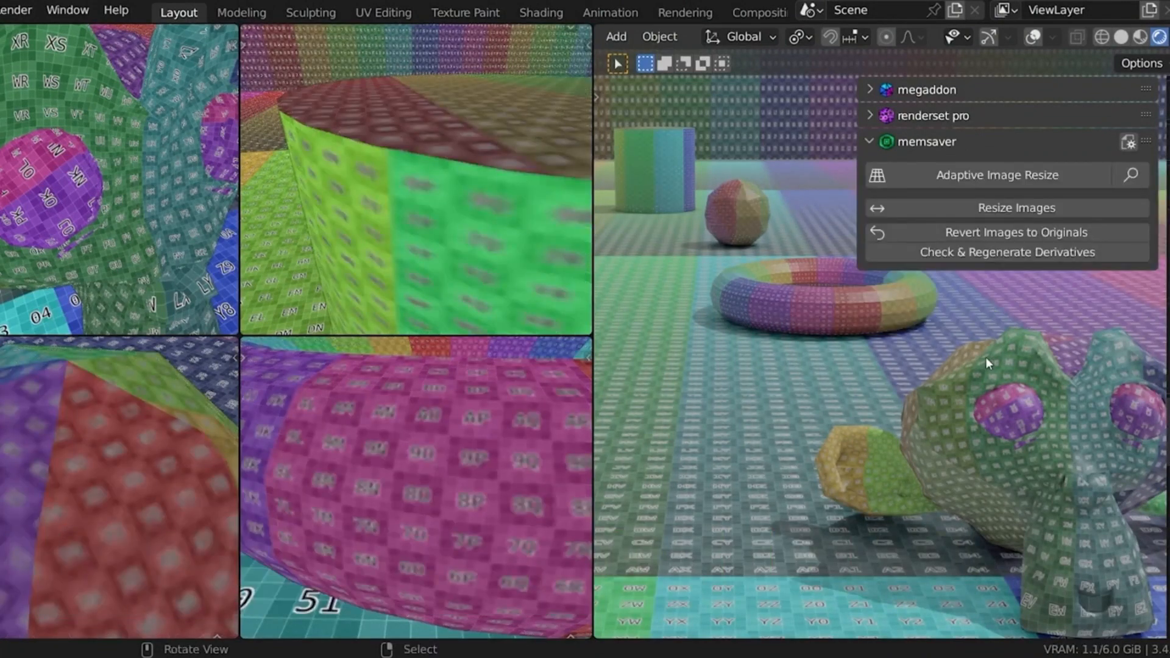
click(1013, 207)
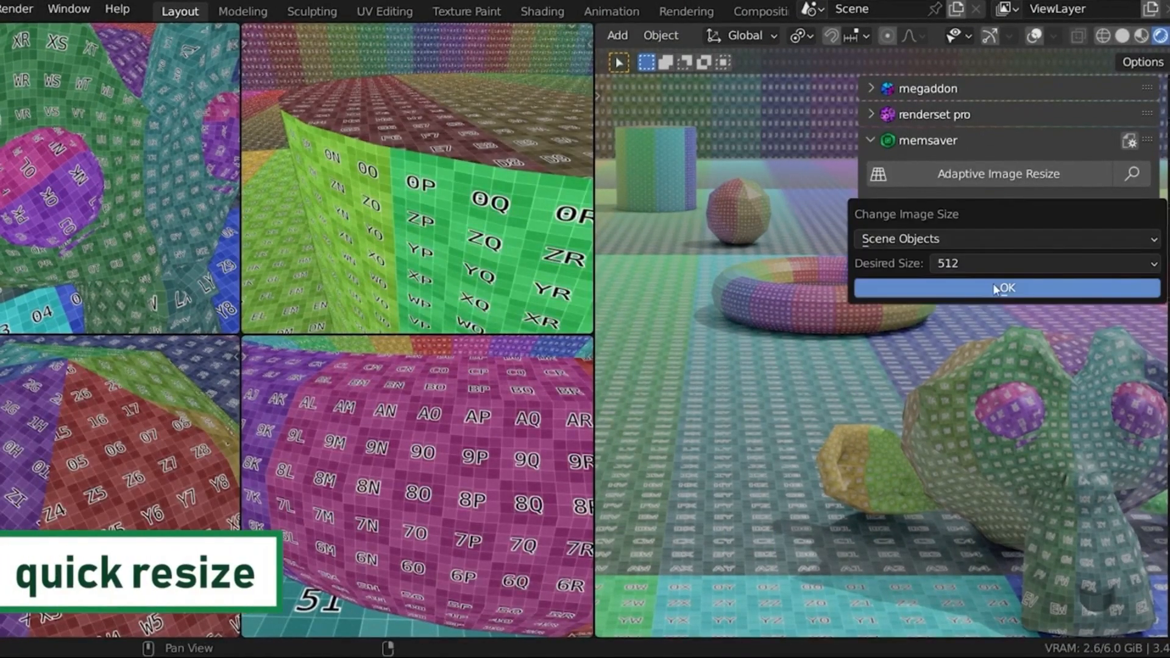
click(1004, 289)
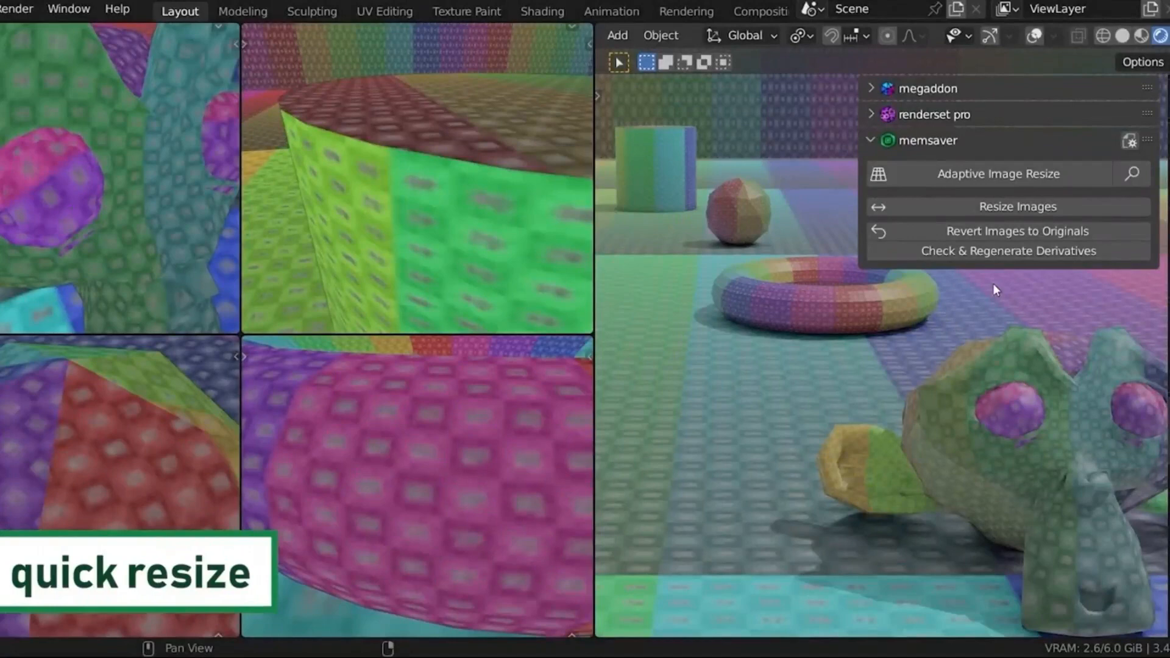
Revert the textures to full resolution and shrink them again.
click(1016, 207)
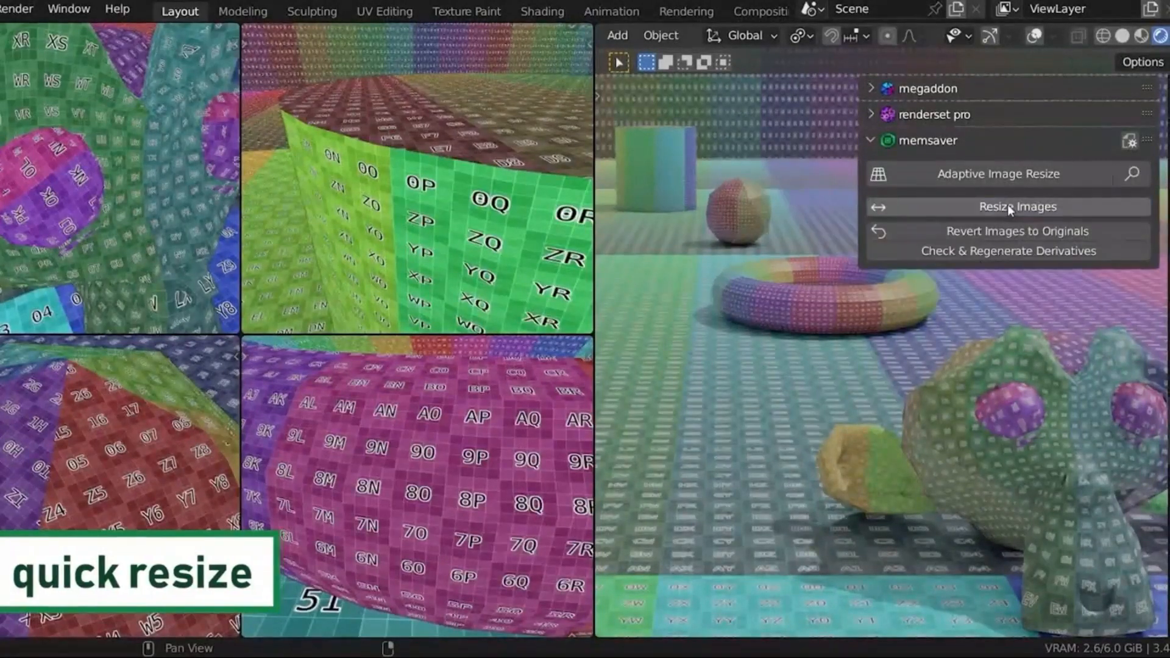
click(1016, 207)
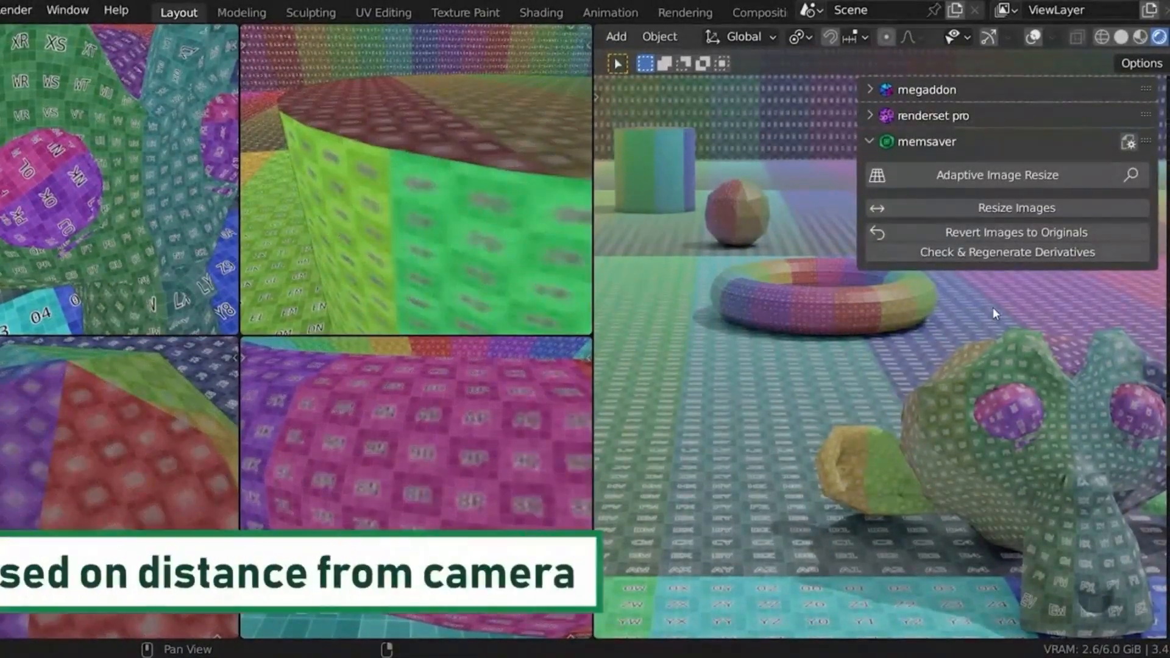
click(996, 174)
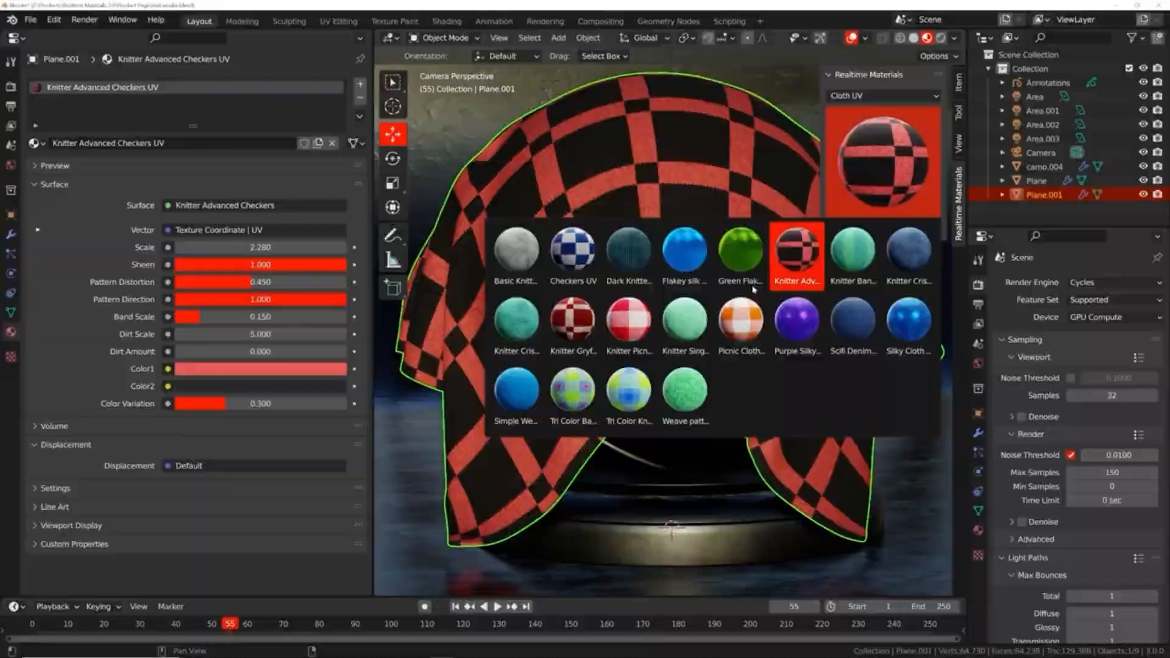
Apply the knitted checker material to the cloth, browse Abstract materials, and recolour the wooden ring.
click(628, 318)
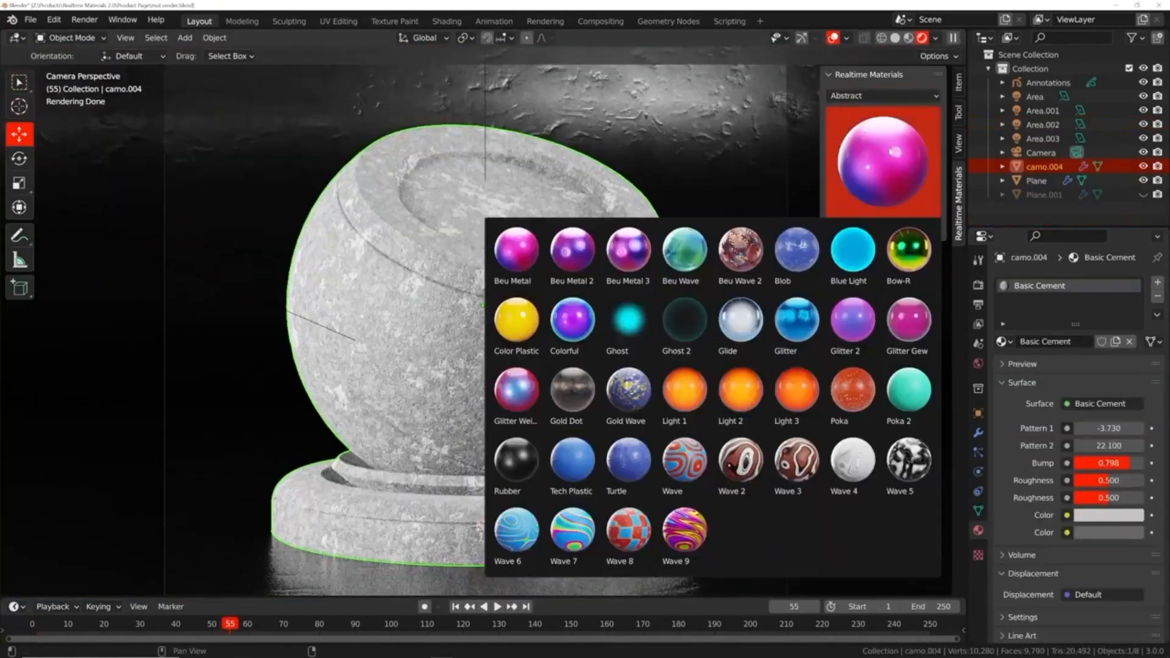
click(838, 391)
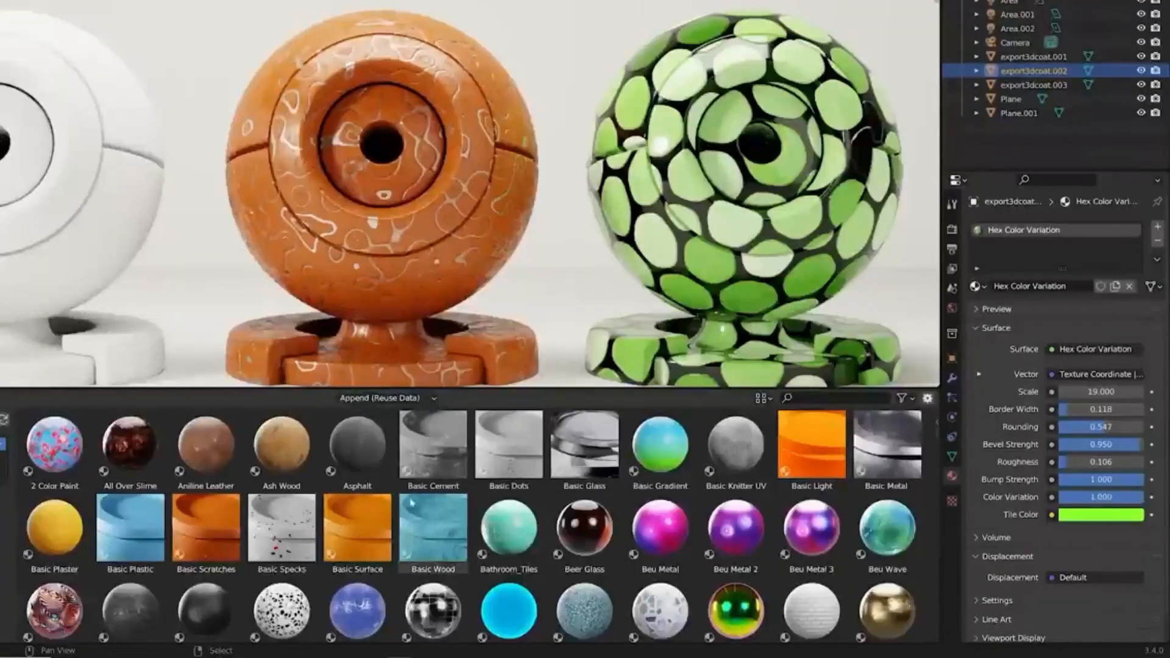
scroll(down, 3)
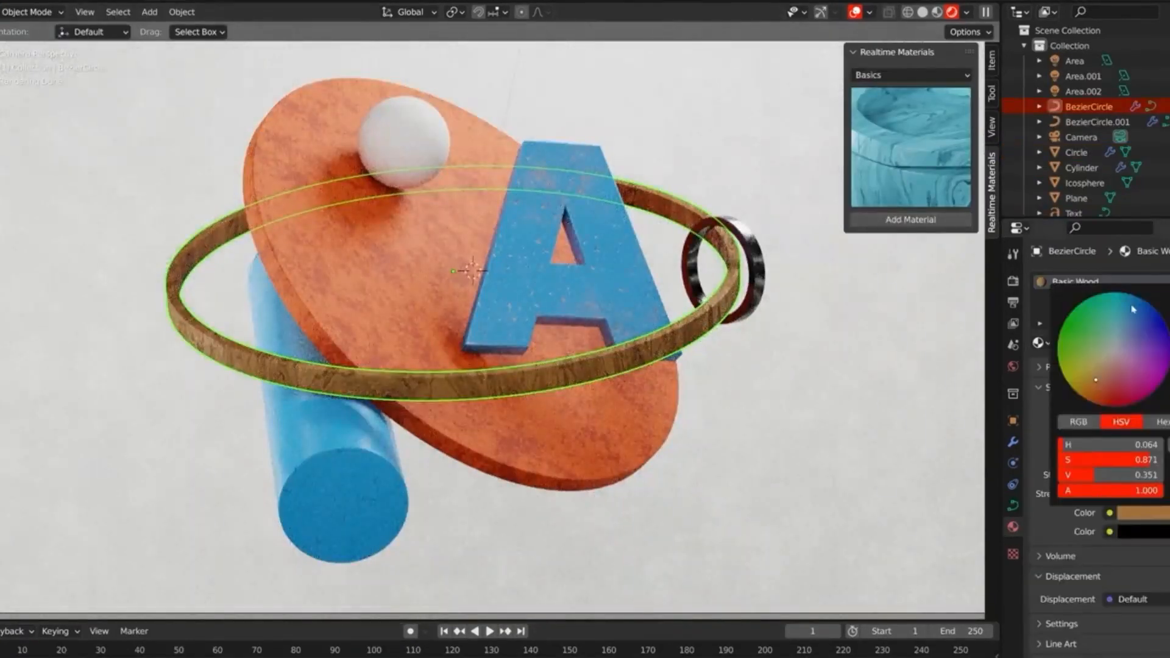
click(909, 74)
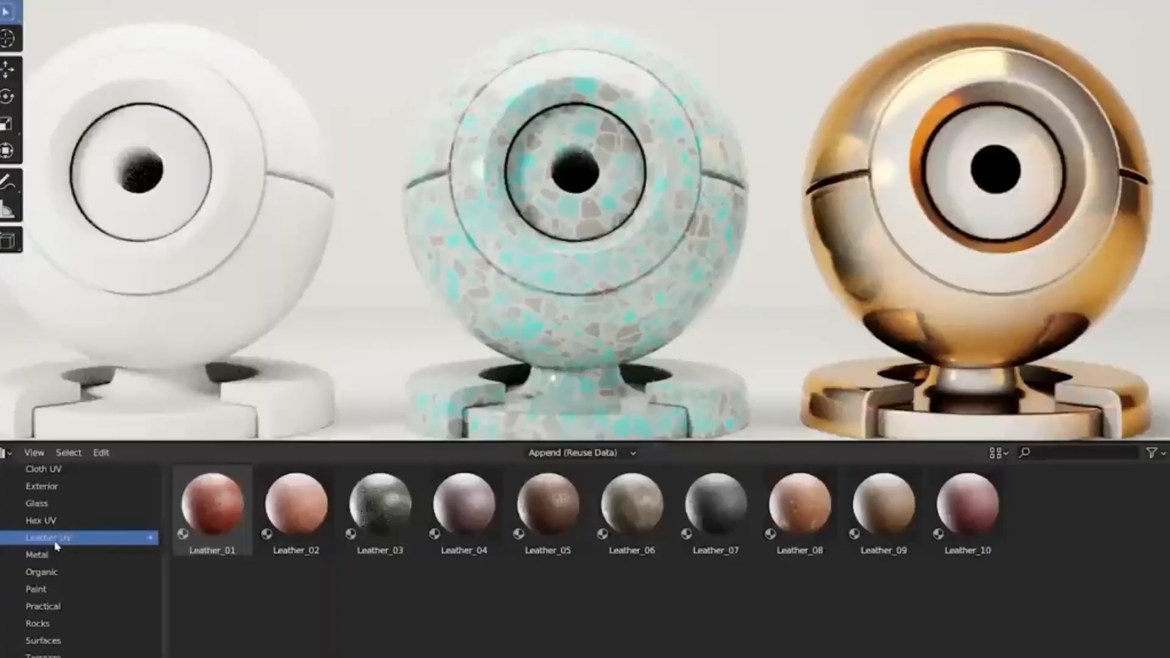
Try dark leather materials on spheres, choose a car wheel category, and apply a ceramic material.
click(714, 509)
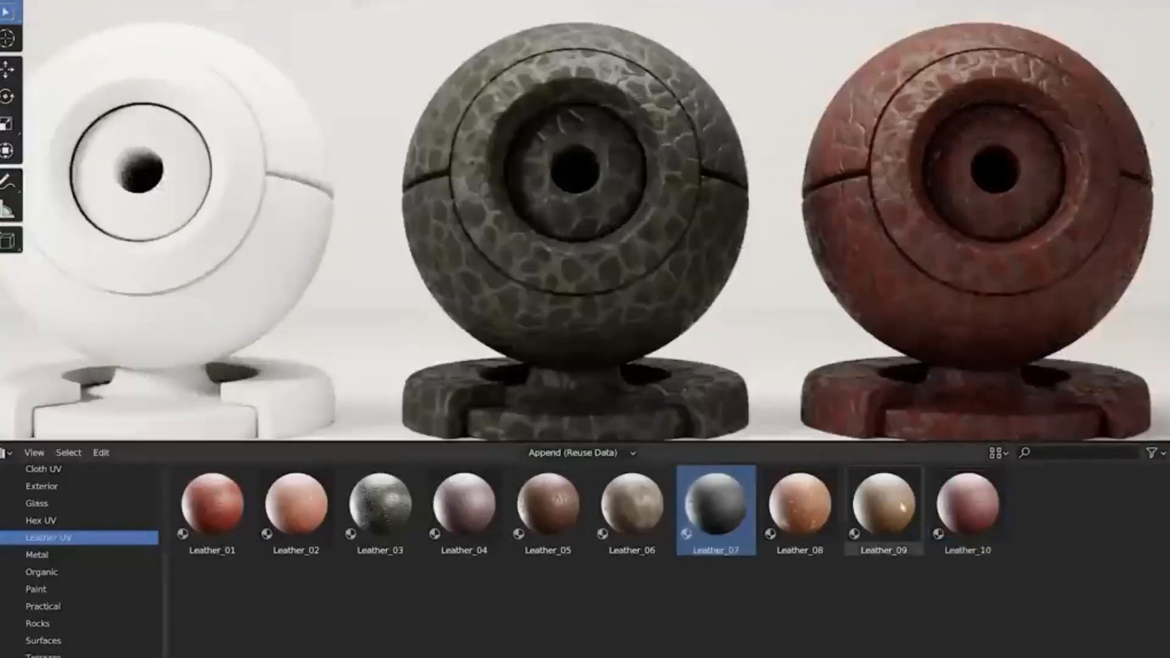
click(884, 511)
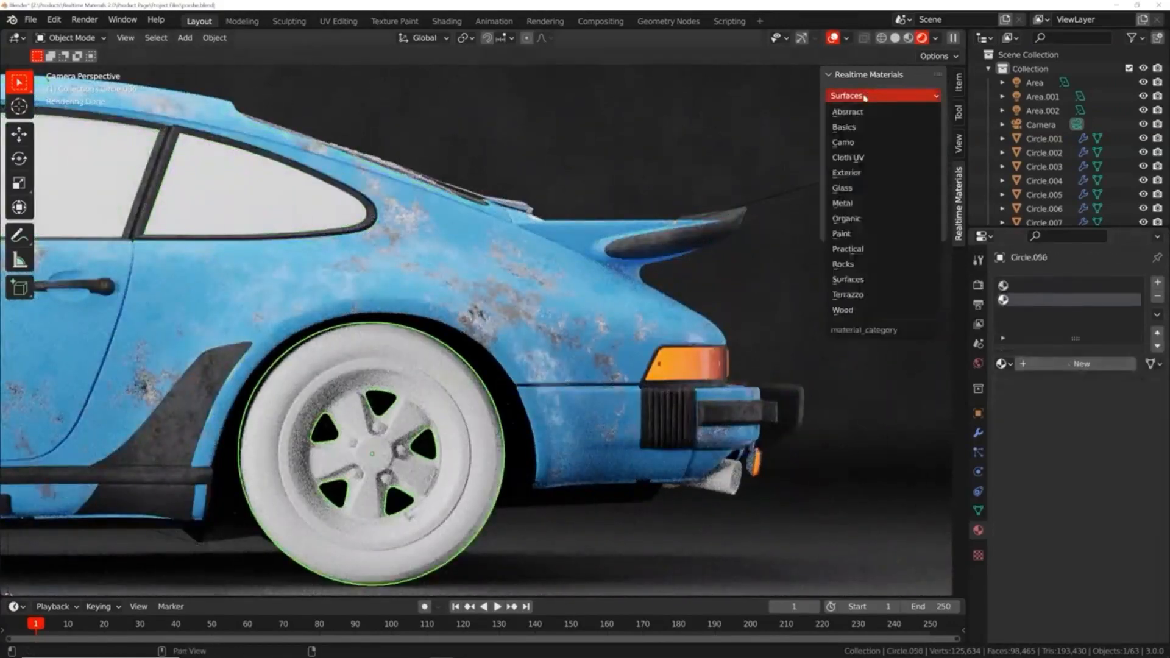
click(841, 203)
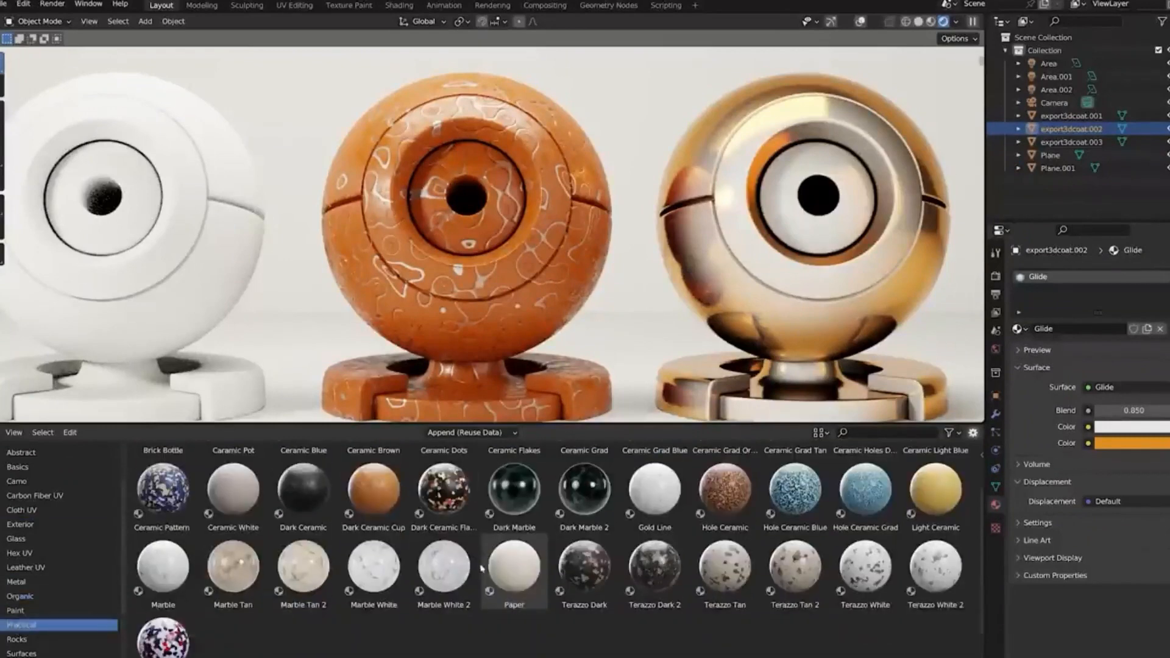
click(22, 604)
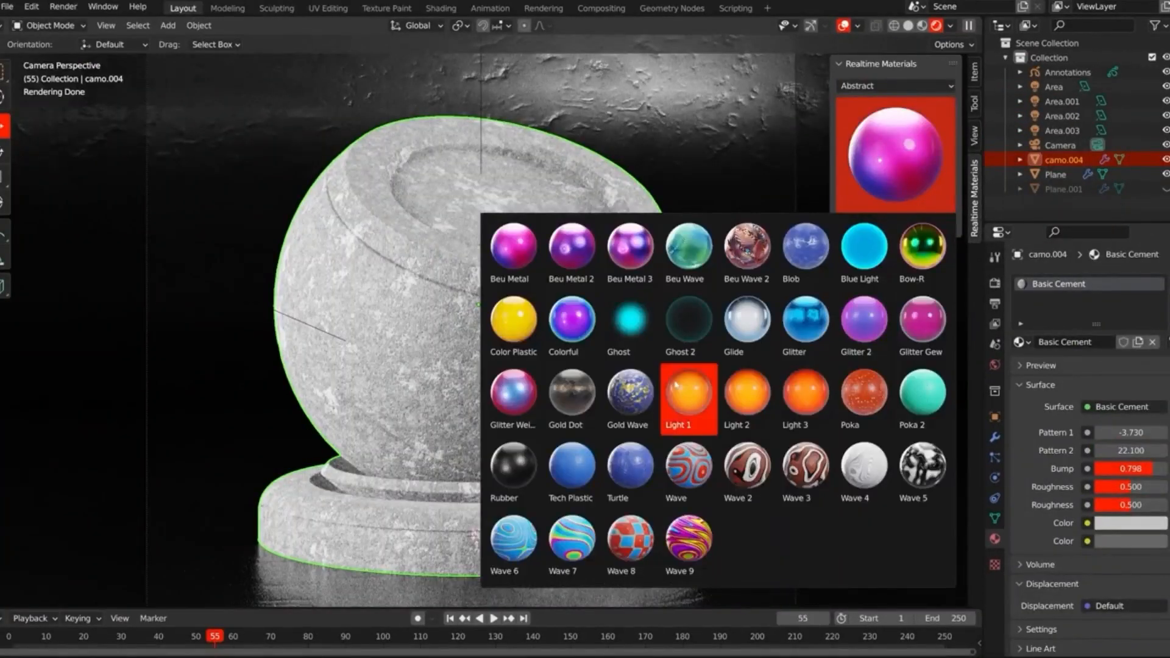
Apply a glowing abstract material, then give the sphere Grain Paint from the Paint collection.
click(848, 393)
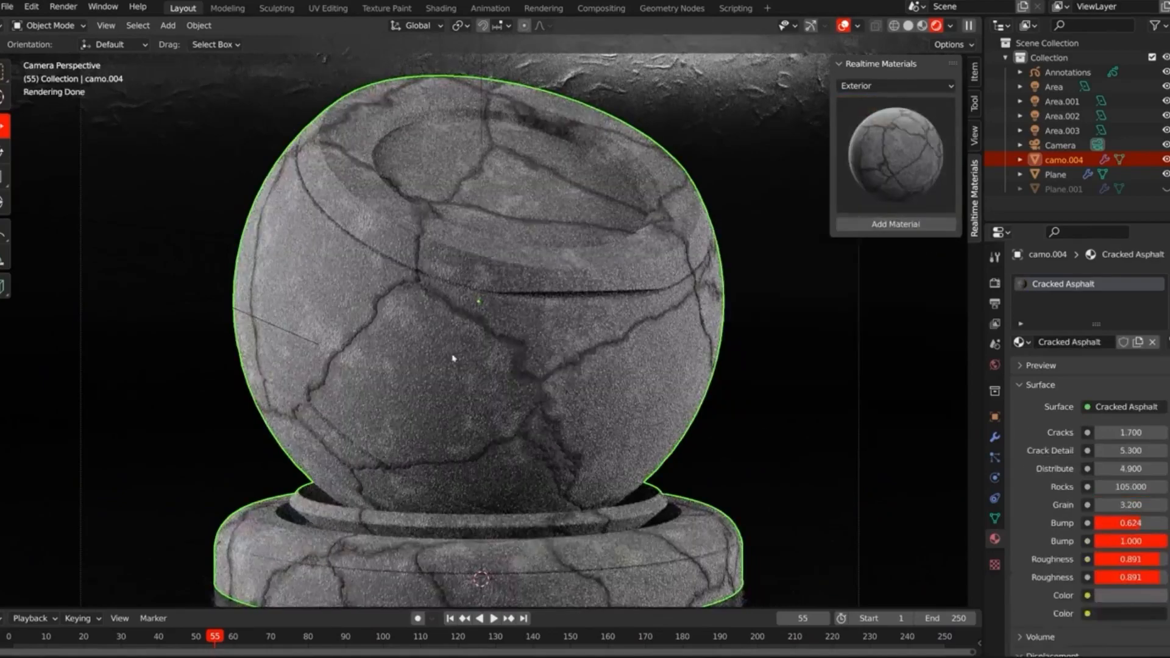
click(894, 85)
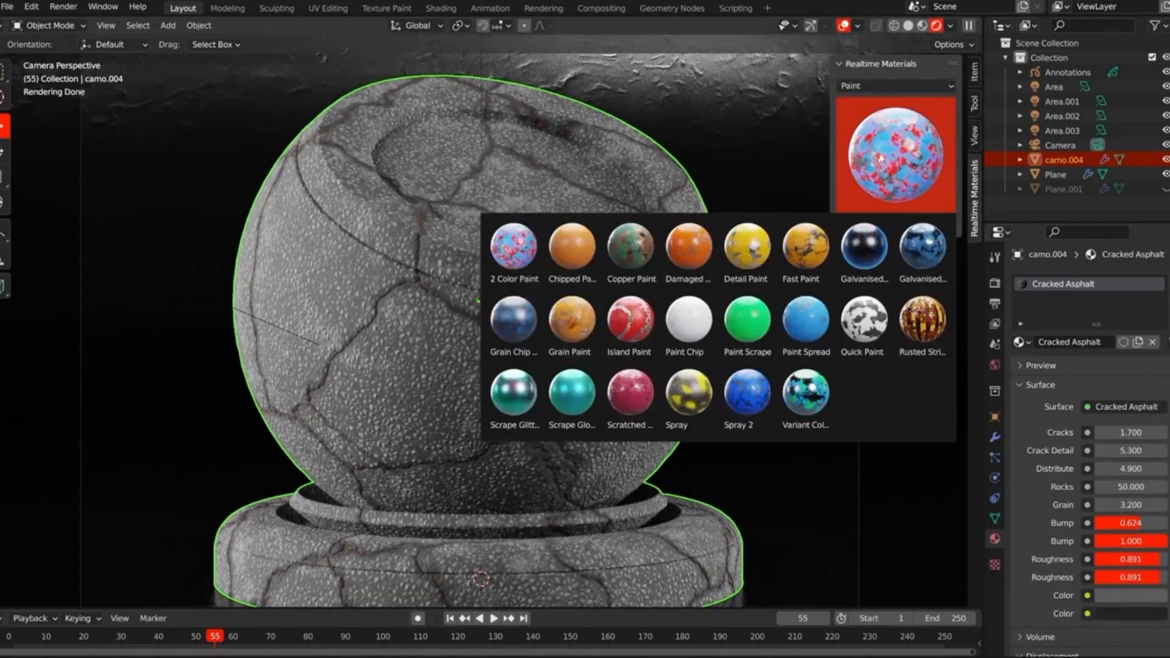
click(569, 320)
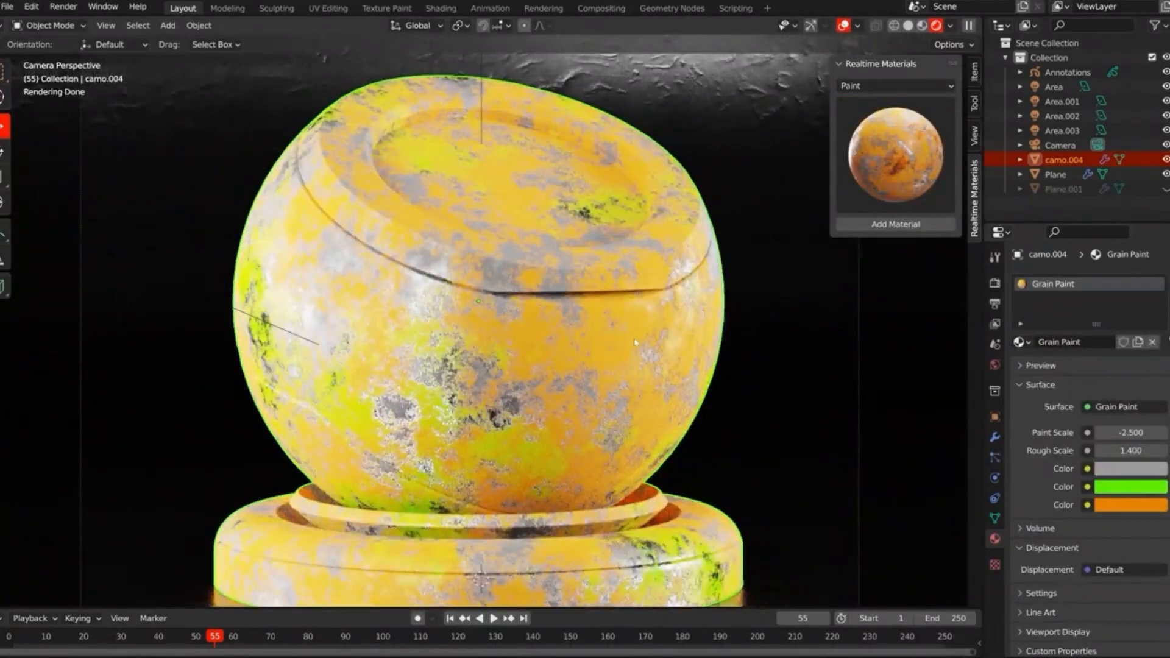
click(895, 85)
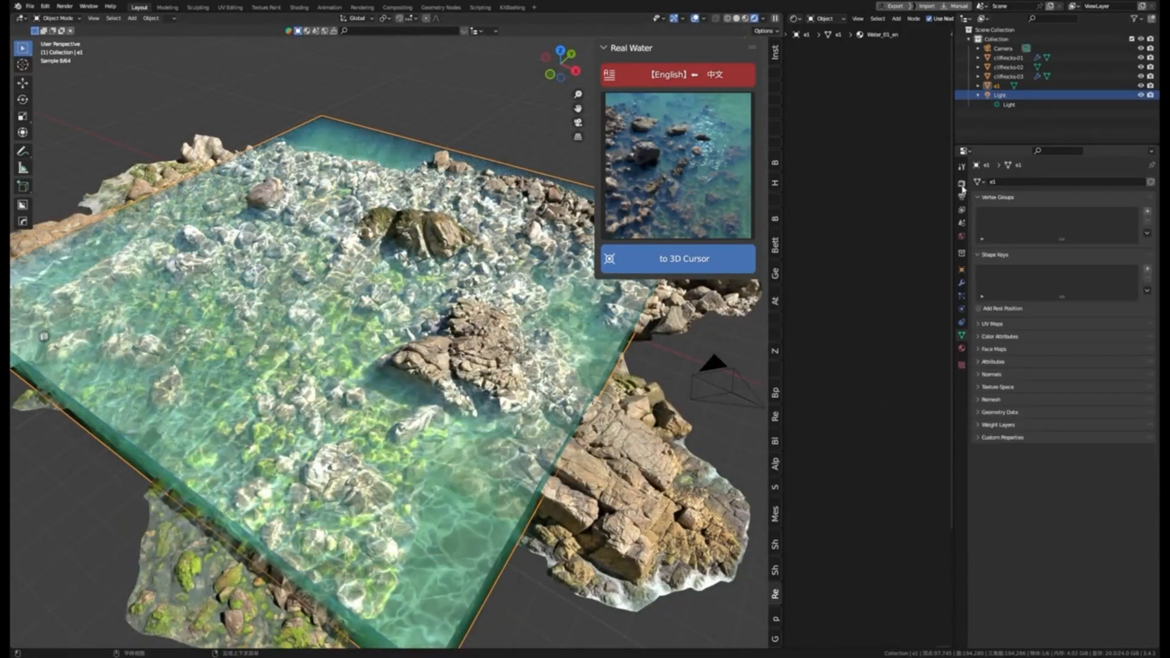
Set the render Feature Set to Experimental for the Real Water scene.
click(963, 183)
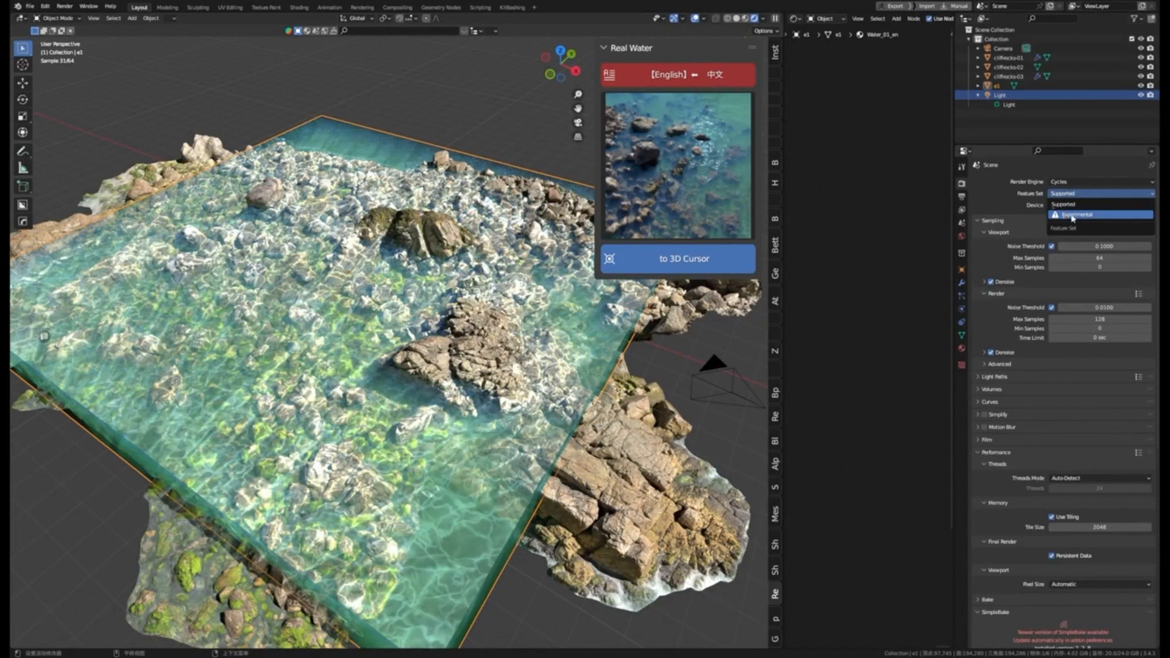
click(1076, 216)
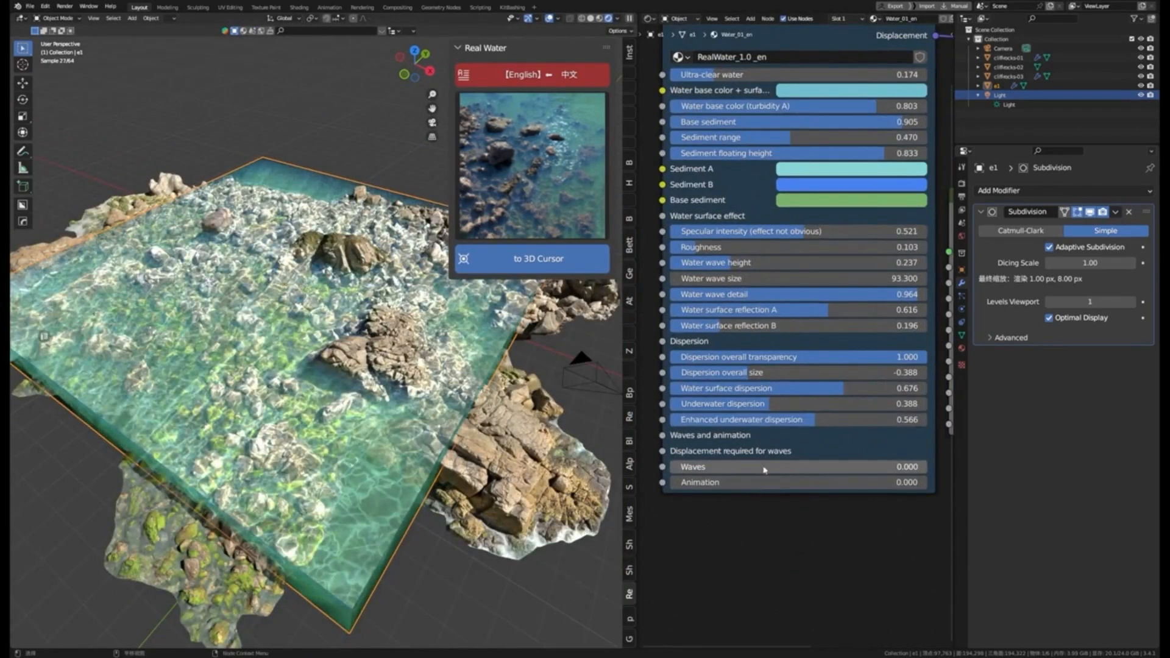
scroll(down, 3)
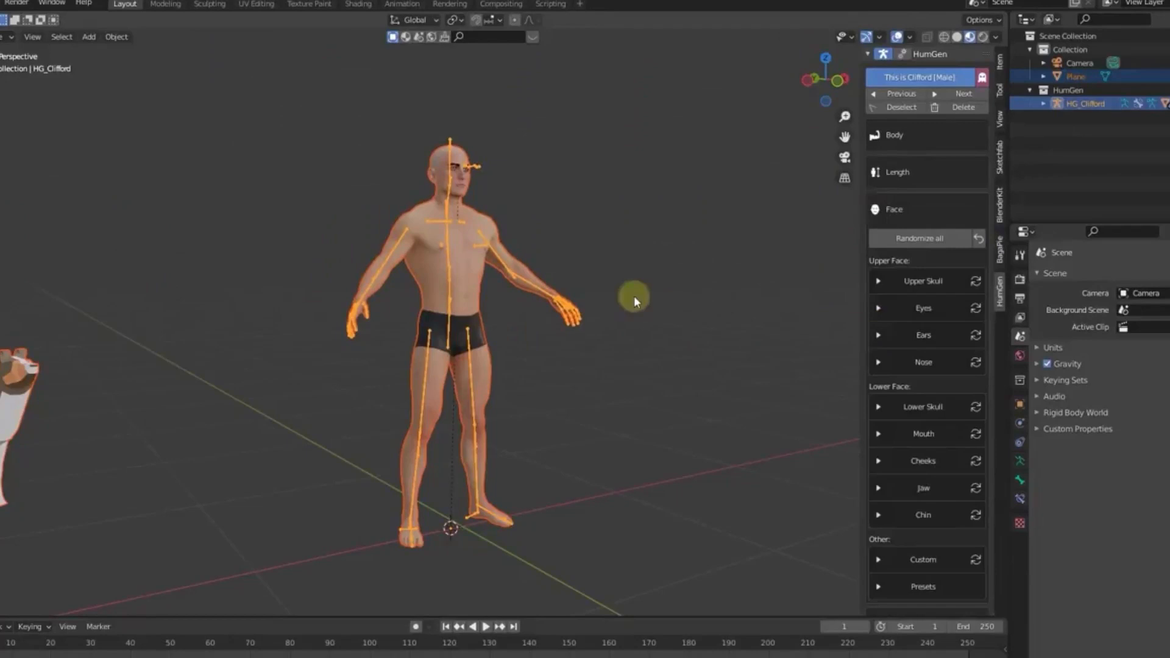
Expand HumGen Face > Upper Skull and raise Forehead Size to 0.437.
scroll(up, 3)
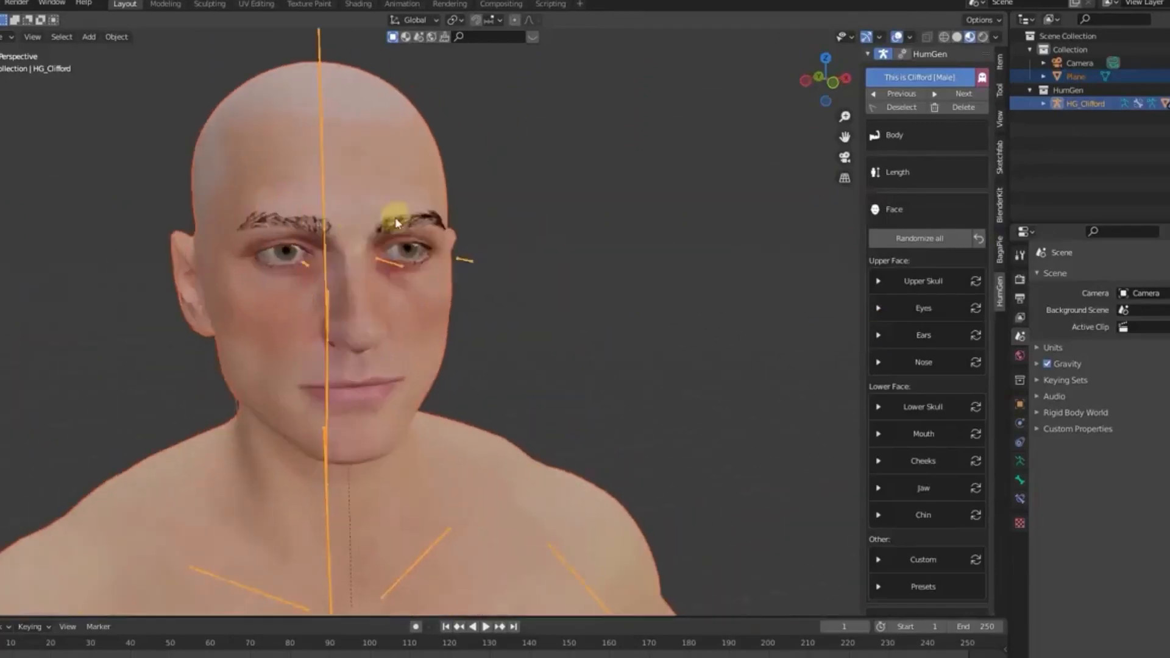
click(918, 238)
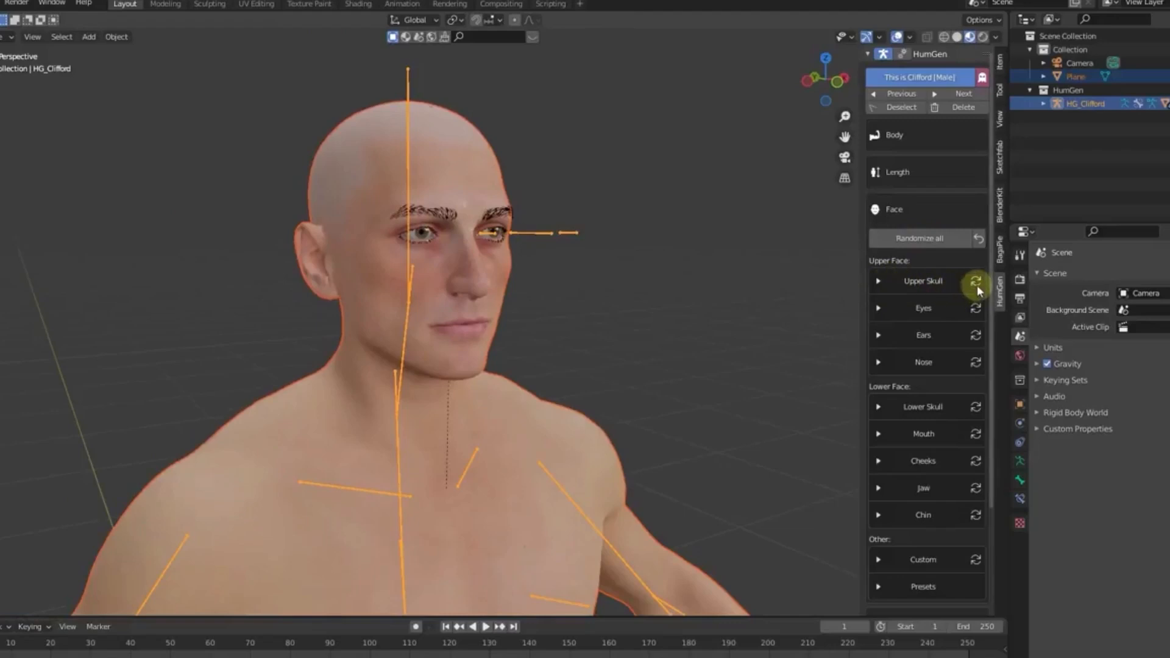
click(878, 282)
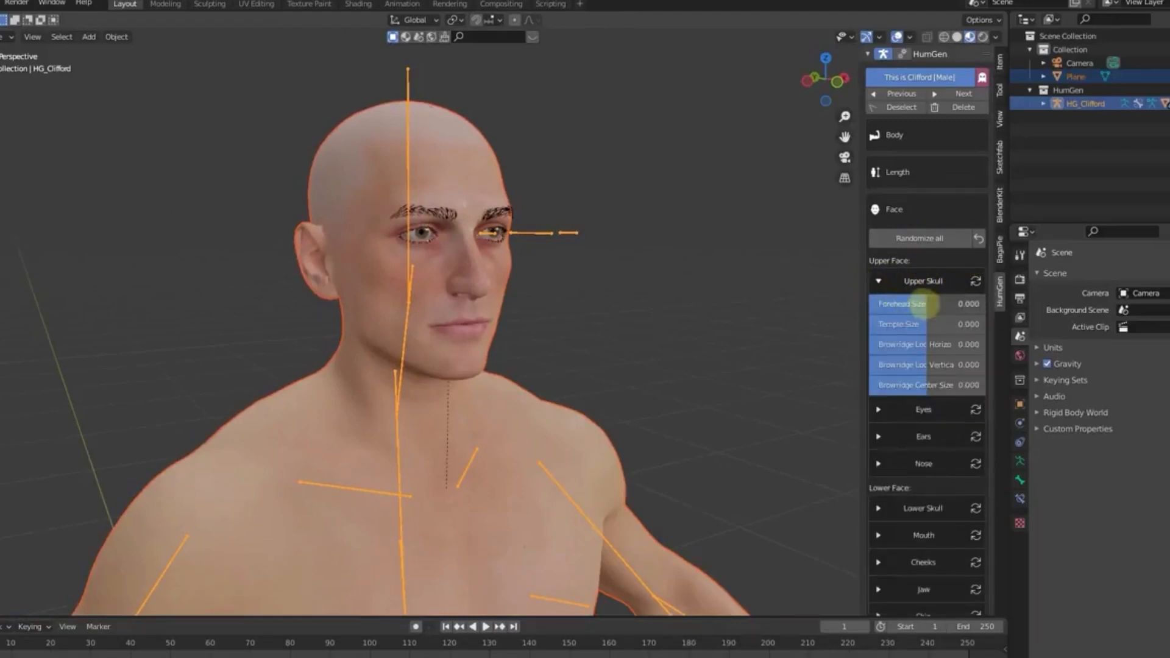
drag(924, 304, 963, 304)
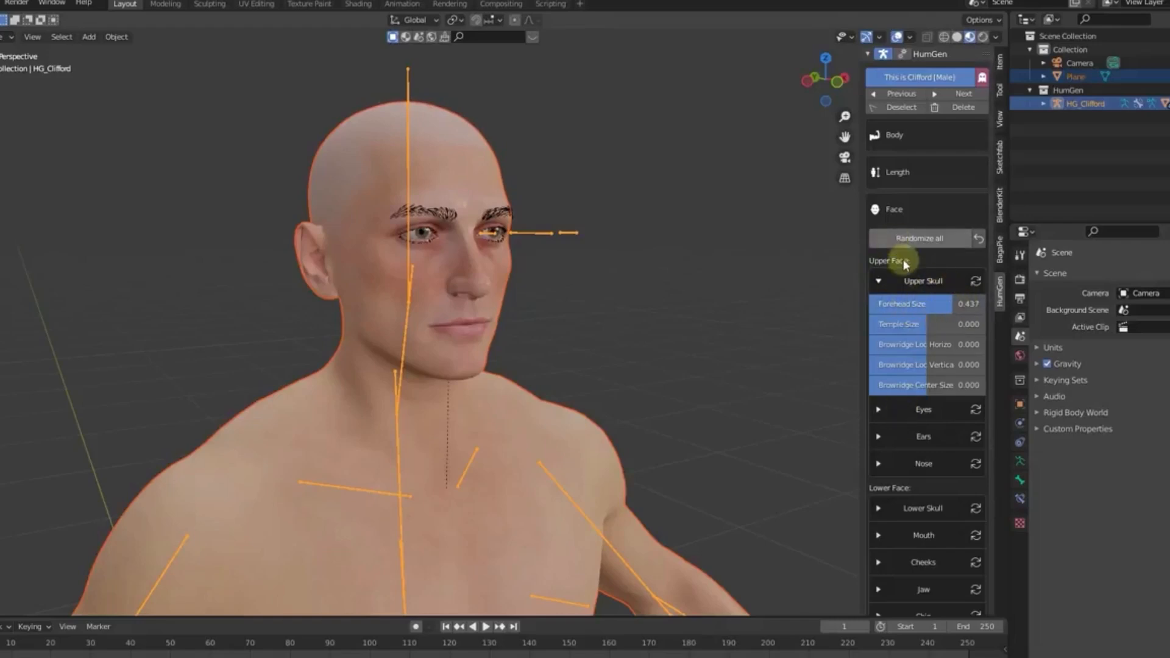
click(920, 239)
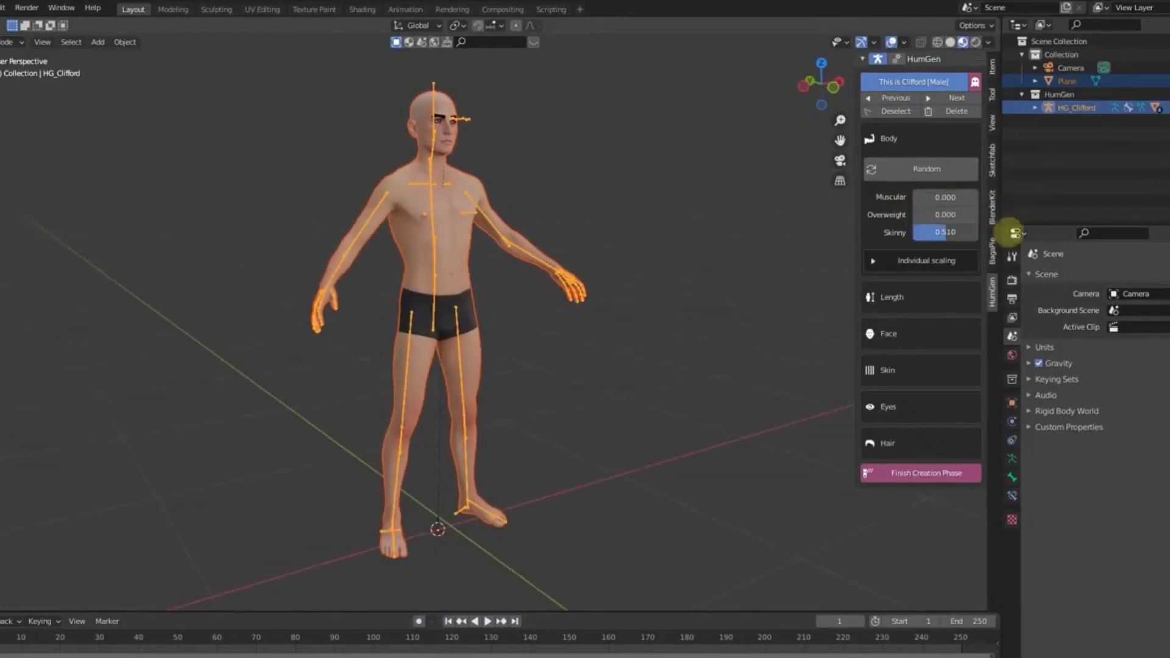
Randomize the body build, adjust hair settings, and tweak individual body-part proportions.
click(924, 169)
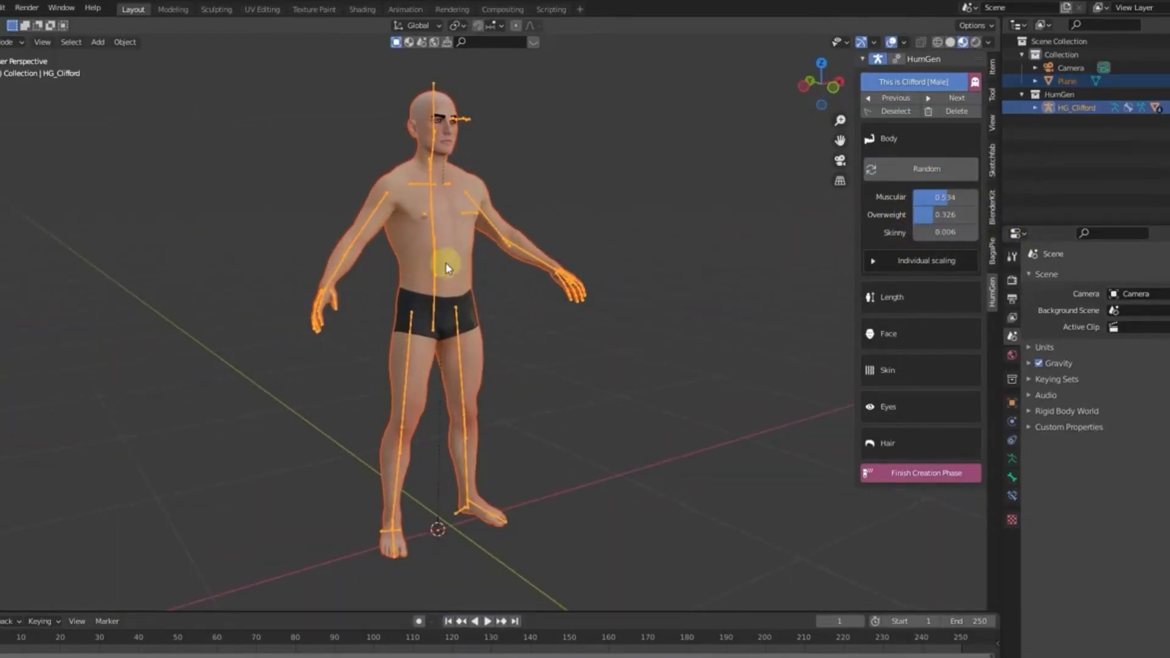
click(887, 443)
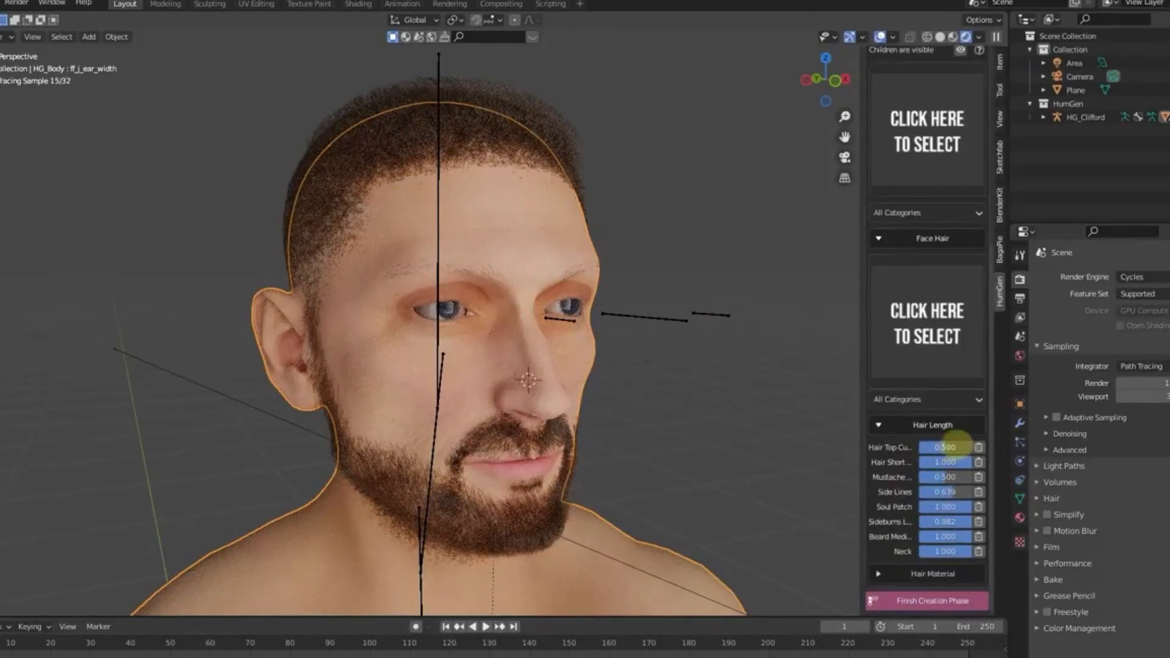
click(931, 498)
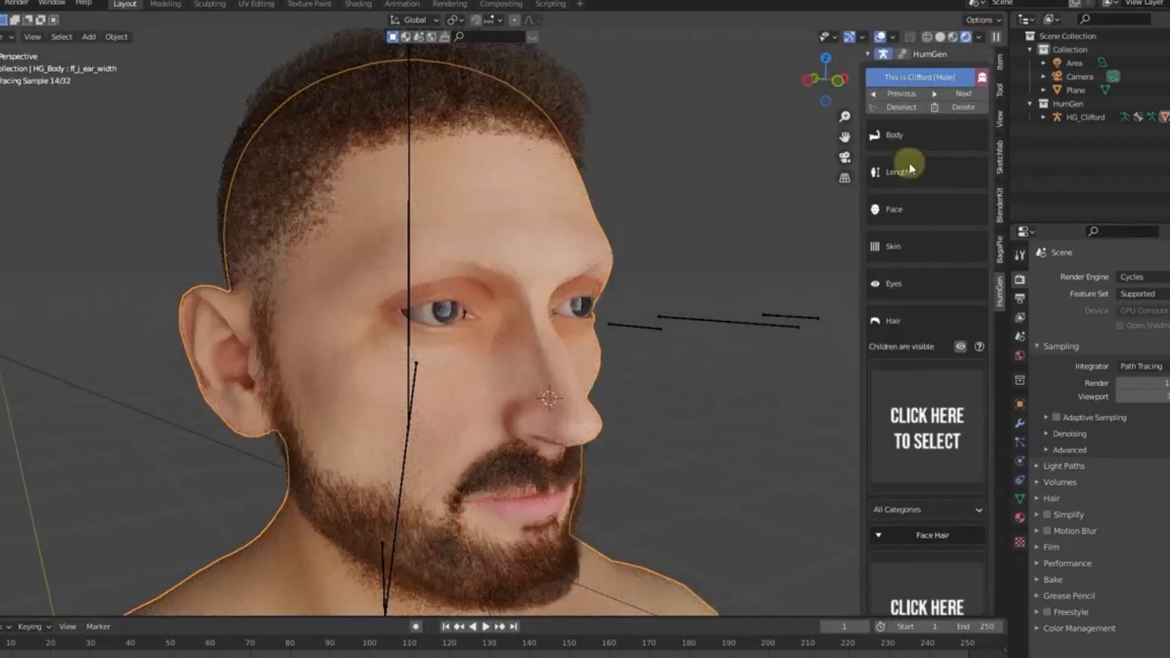
click(893, 136)
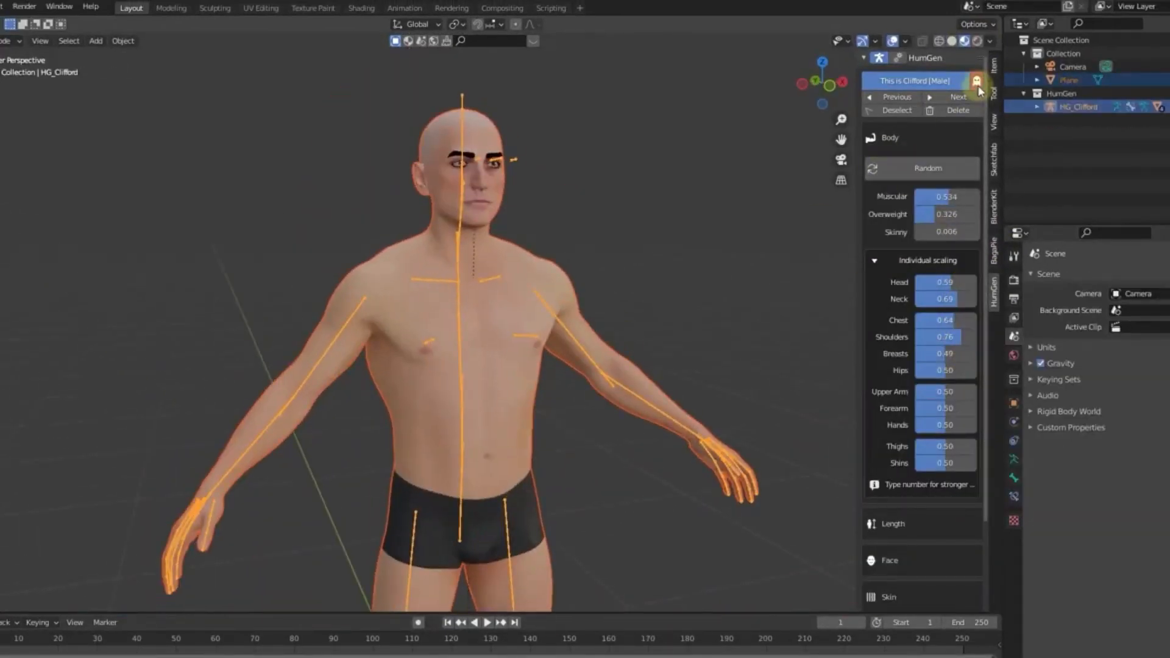
drag(945, 196, 977, 196)
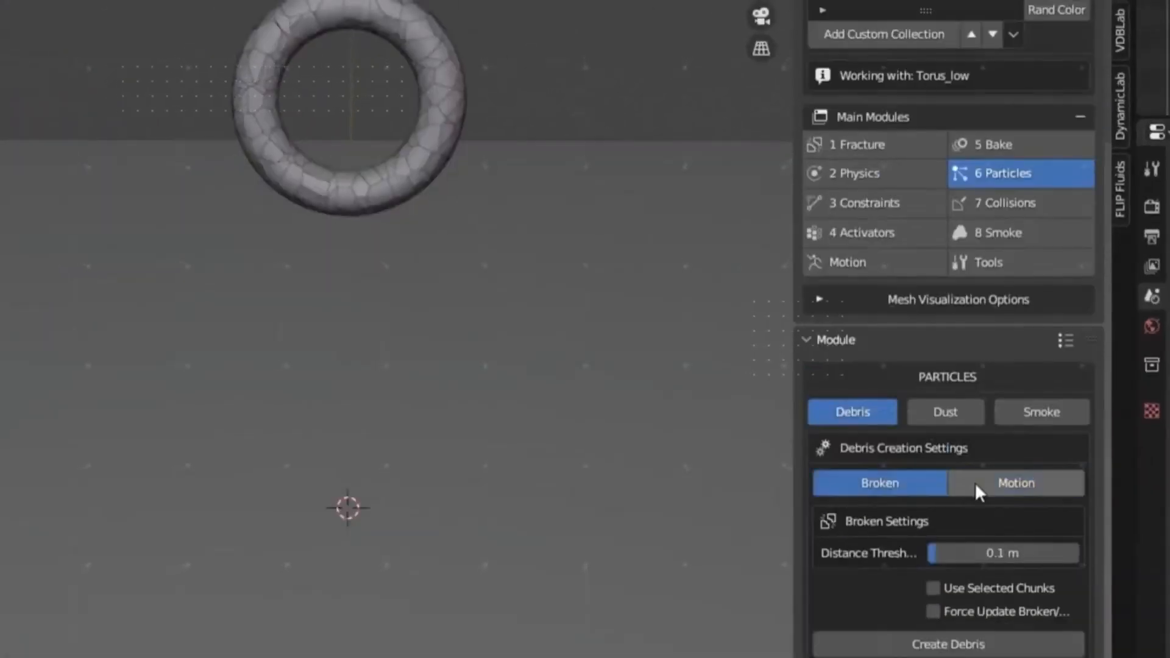
Base the RBDLab debris particles on the moving torus chunks.
click(947, 644)
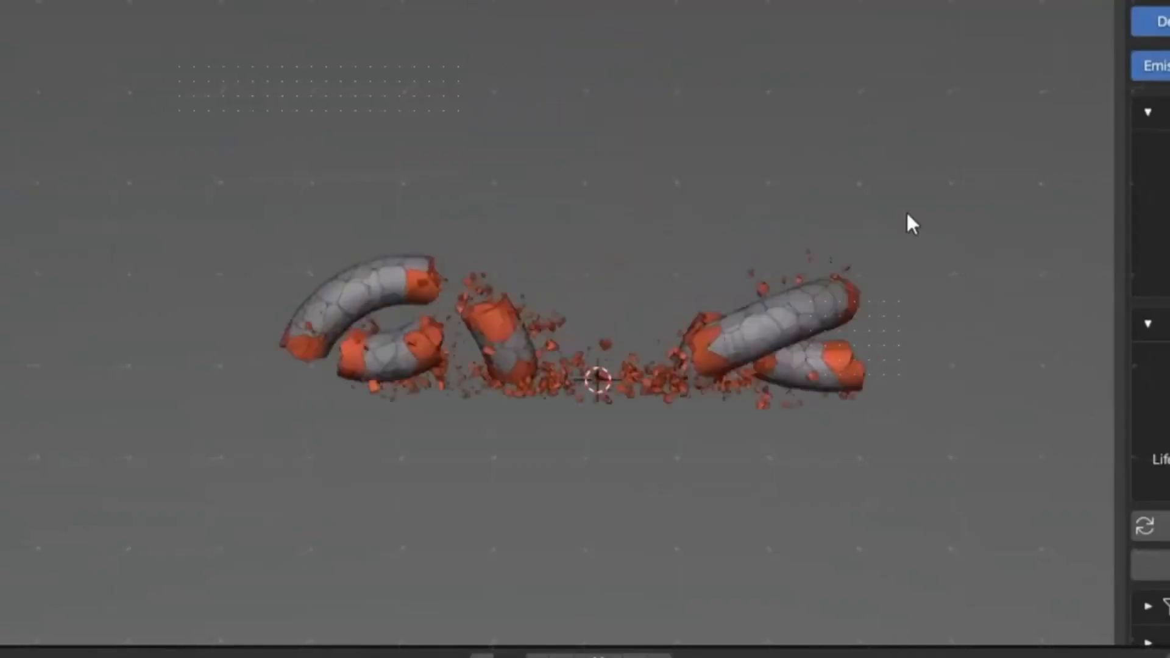